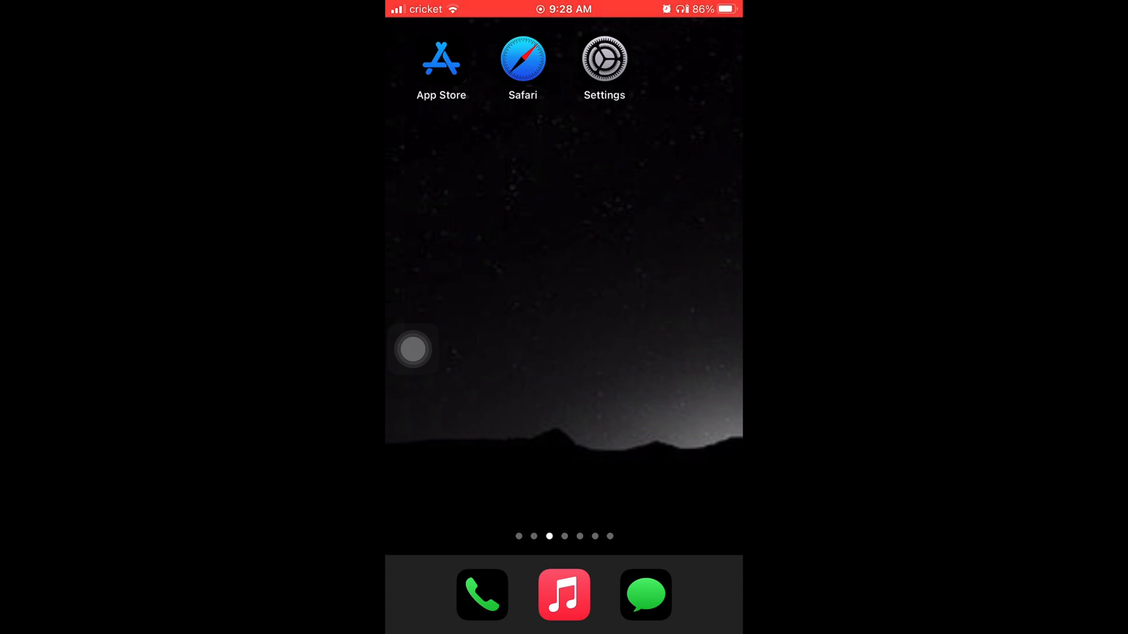
Launch Settings and scroll down to reach General and the iOS 14.8 Software Update page
left_click(603, 62)
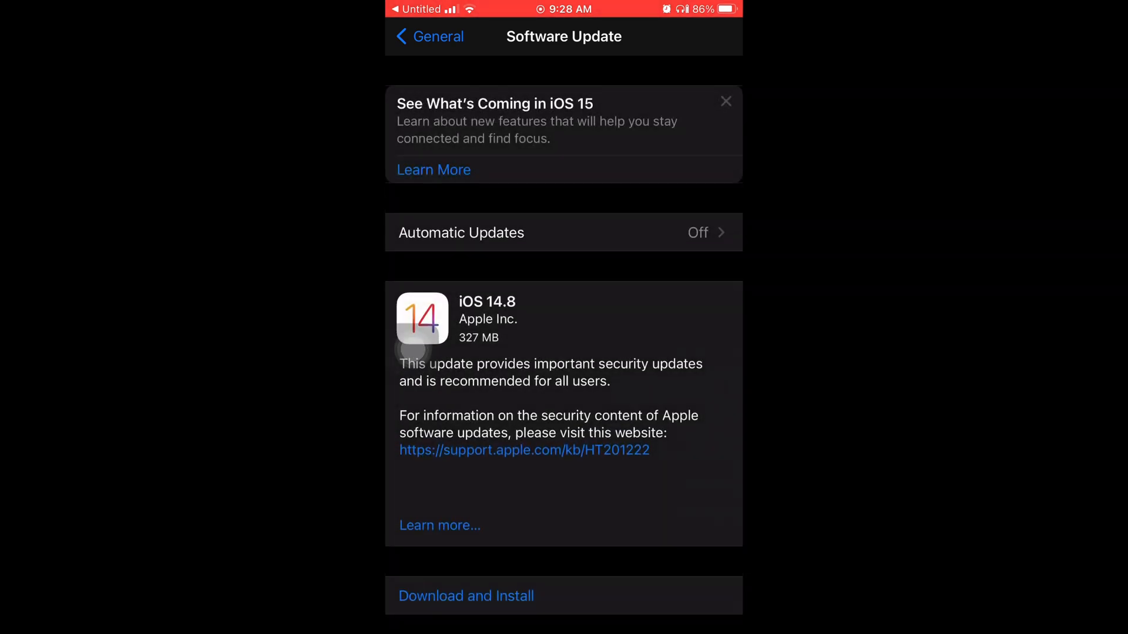
scroll("down", 3)
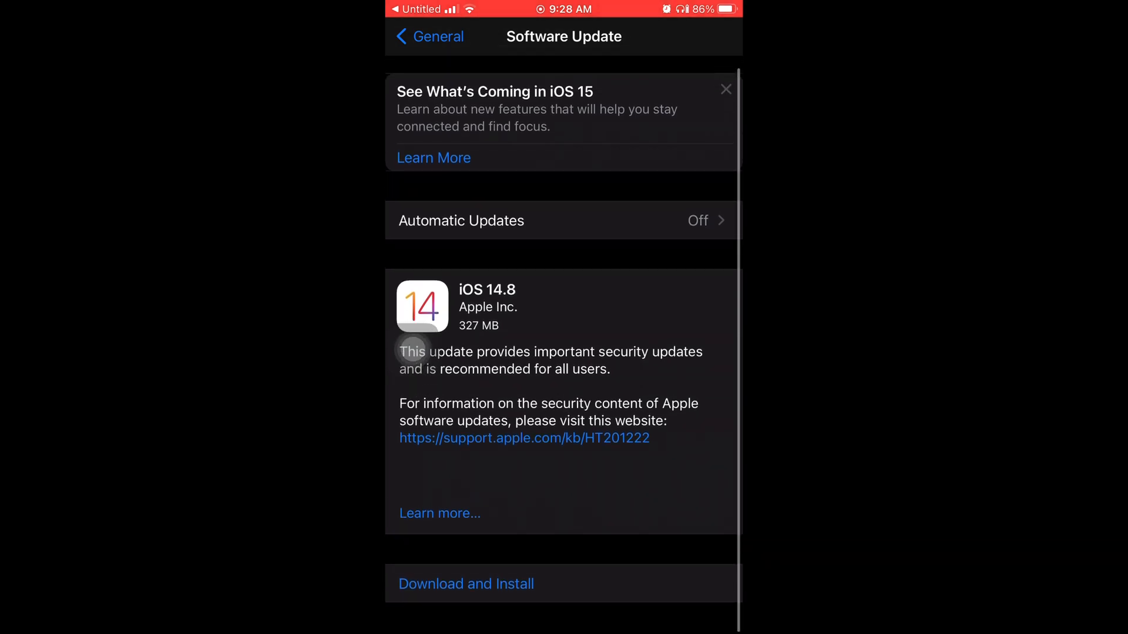
left_click(430, 36)
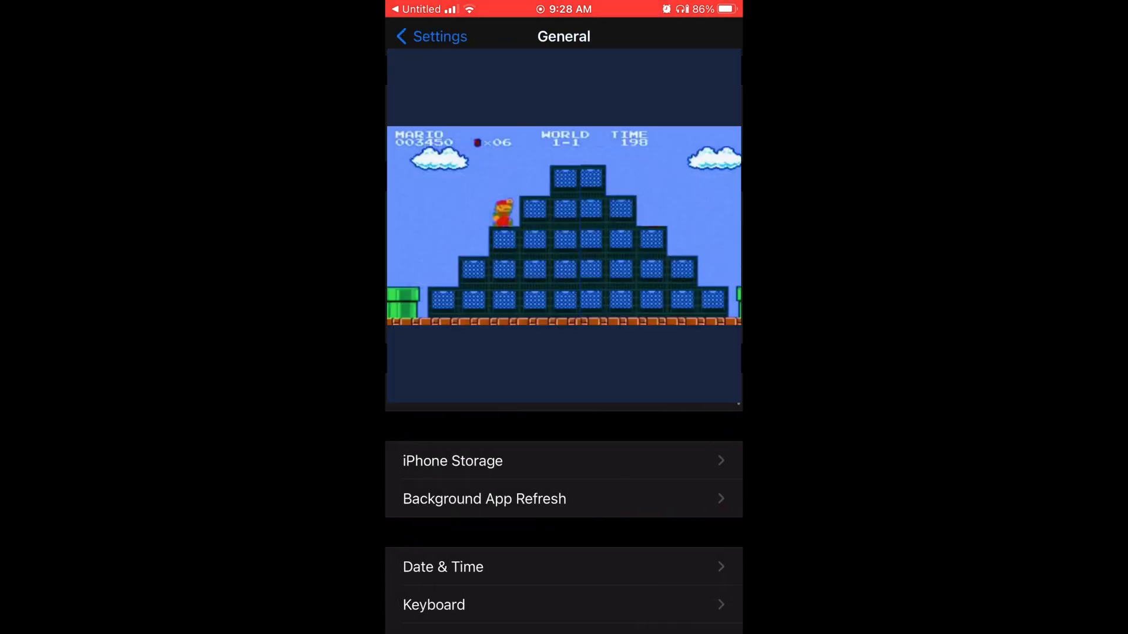
left_click(429, 37)
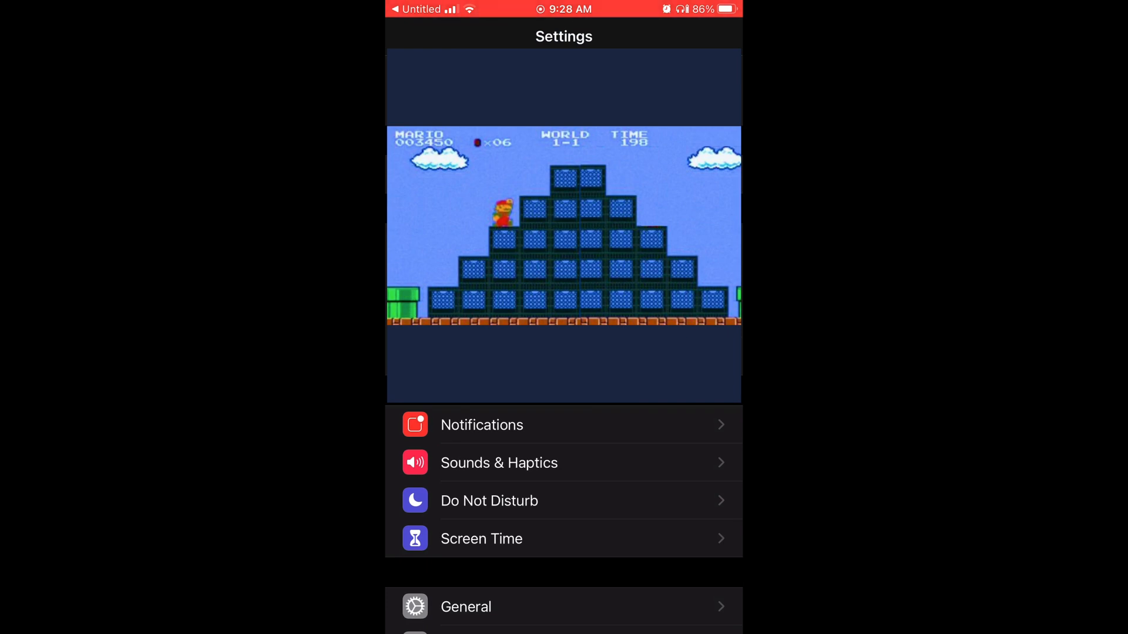
scroll("down", 3)
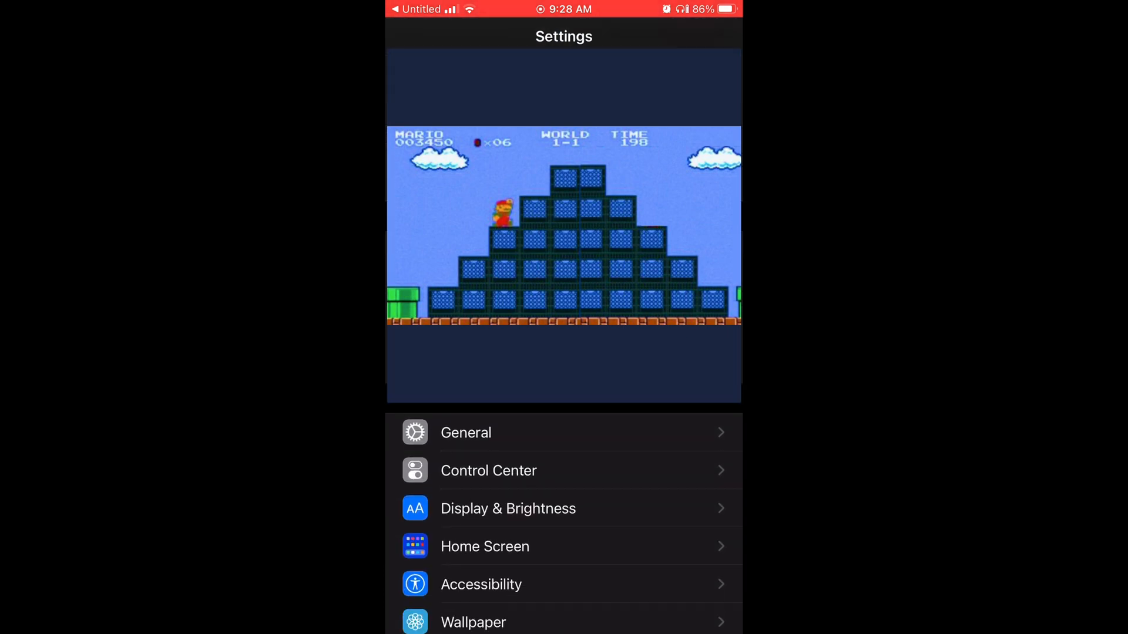
scroll("down", 3)
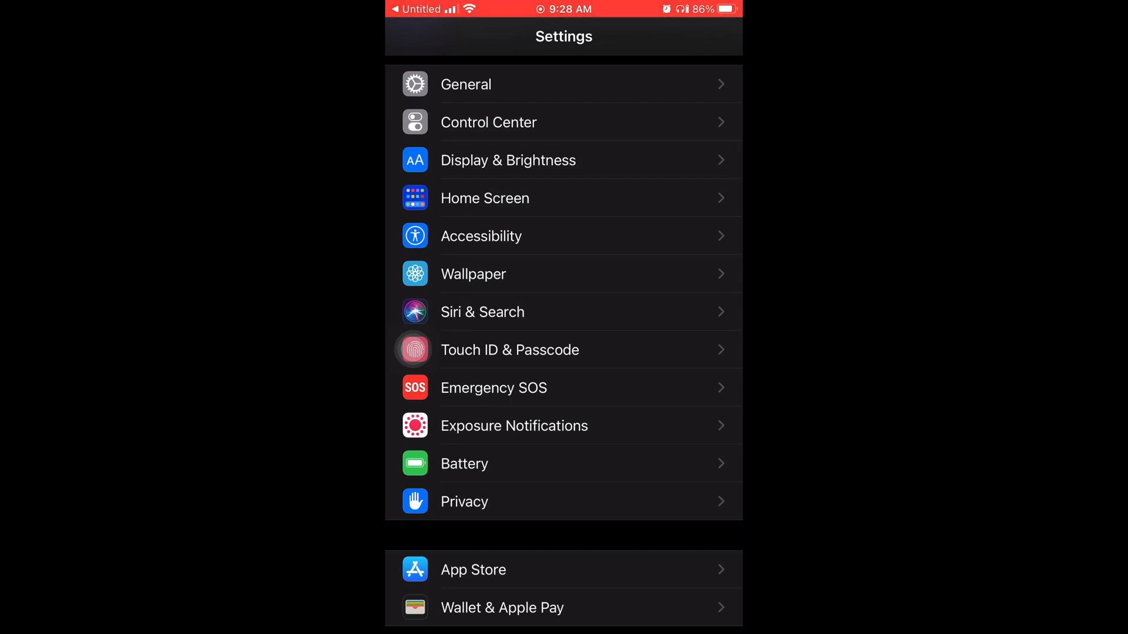
left_click(466, 84)
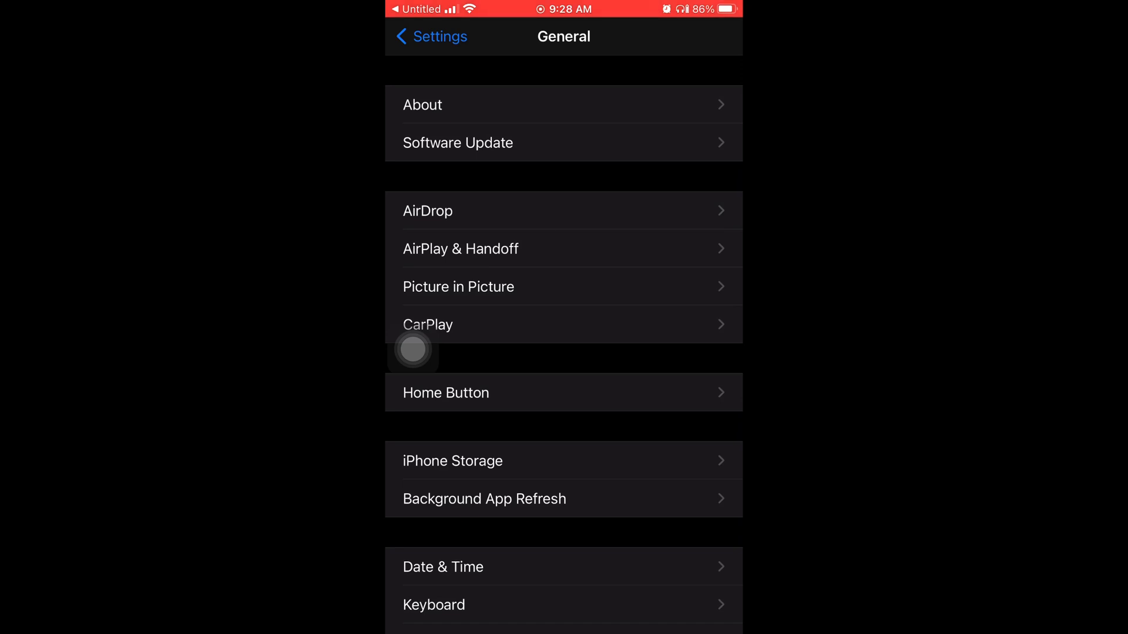
left_click(457, 143)
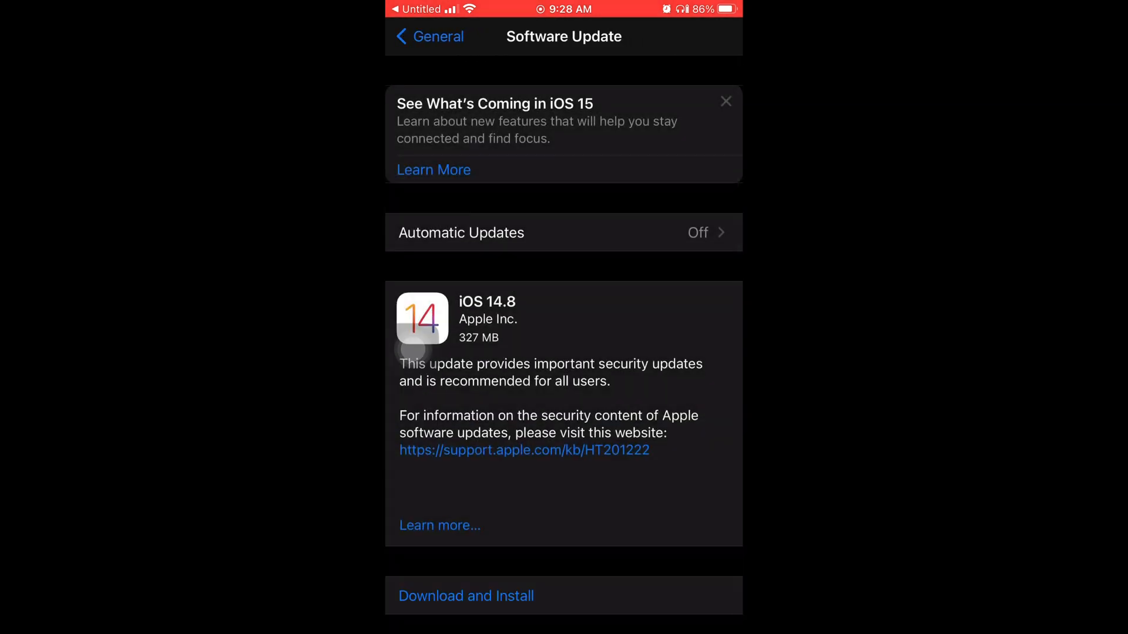
left_click(562, 233)
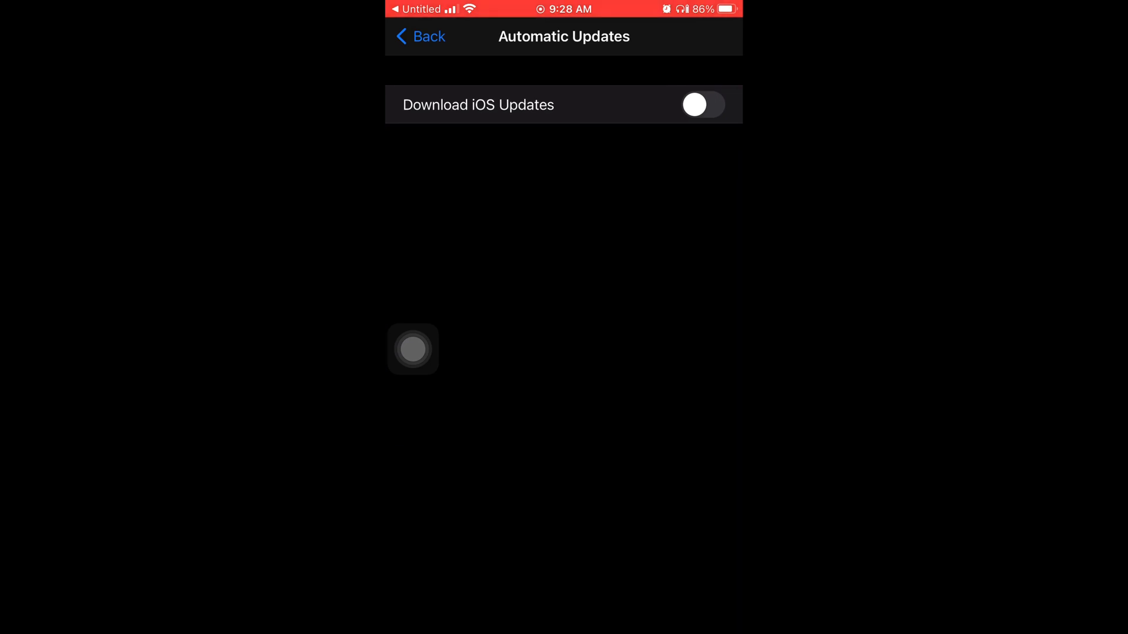
left_click(702, 105)
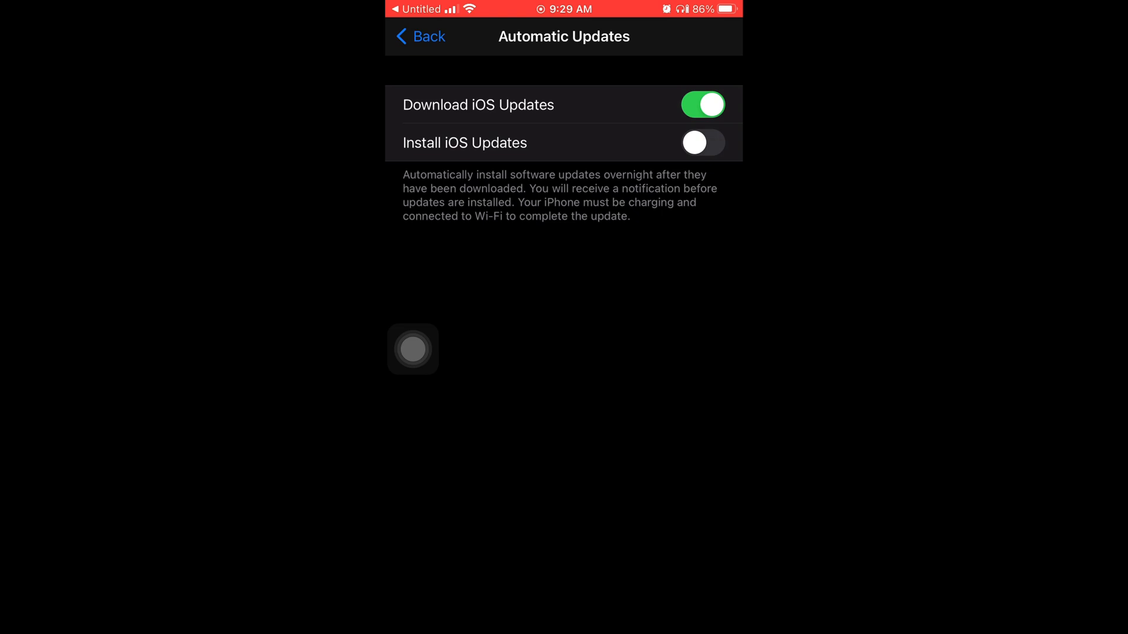
left_click(703, 142)
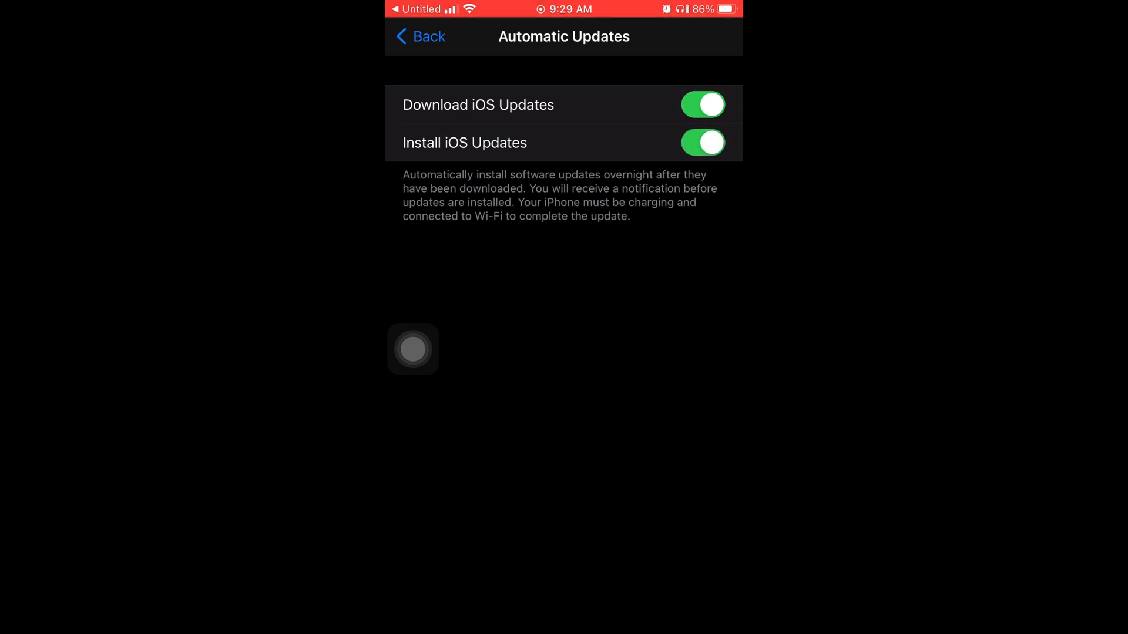
left_click(703, 104)
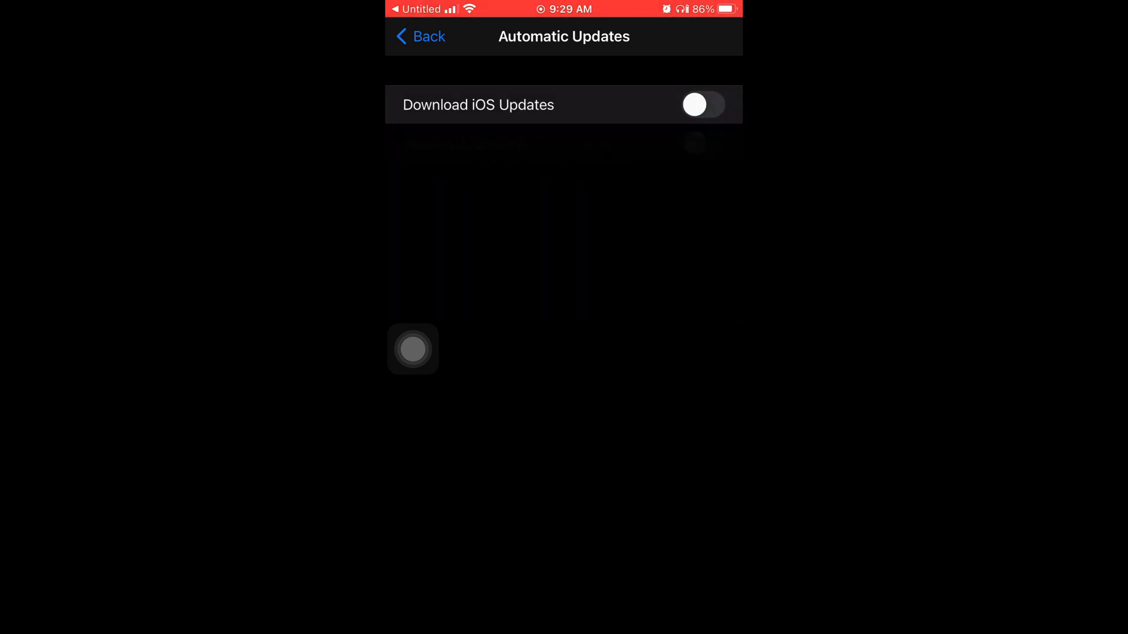
left_click(423, 37)
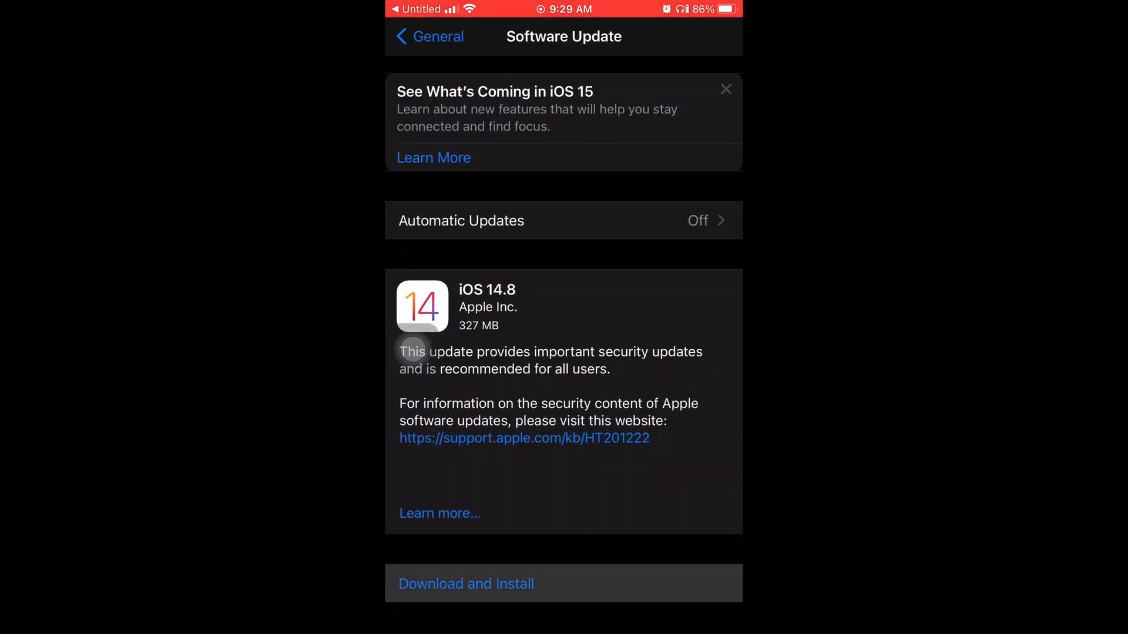
Begin the iOS 14.8 Download and Install, confirming the follow-up prompt
left_click(466, 584)
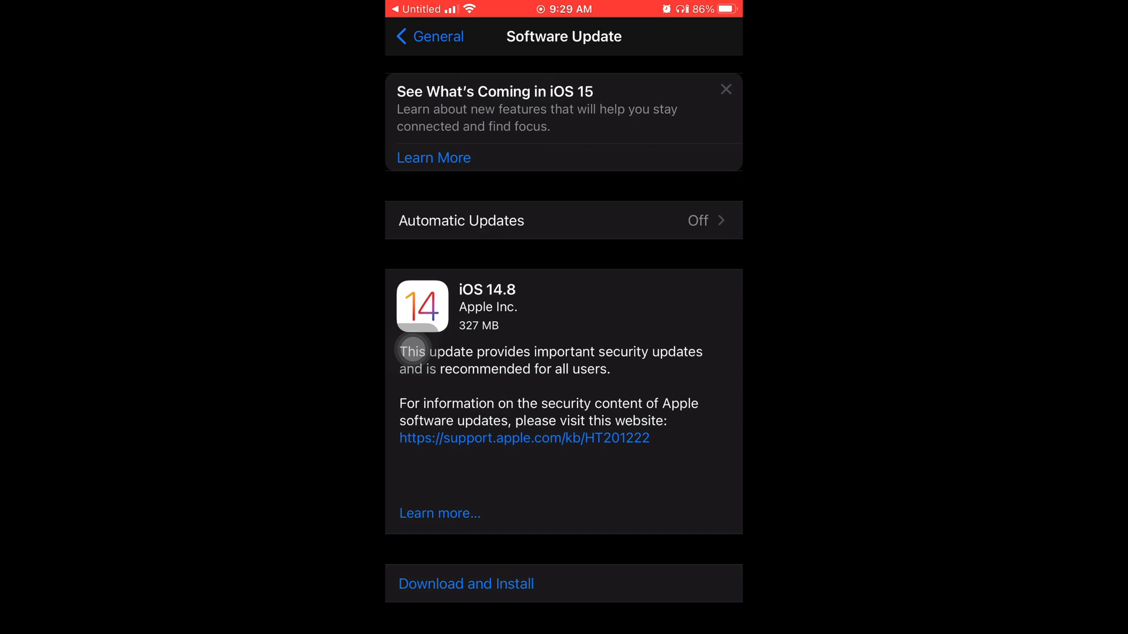
left_click(466, 583)
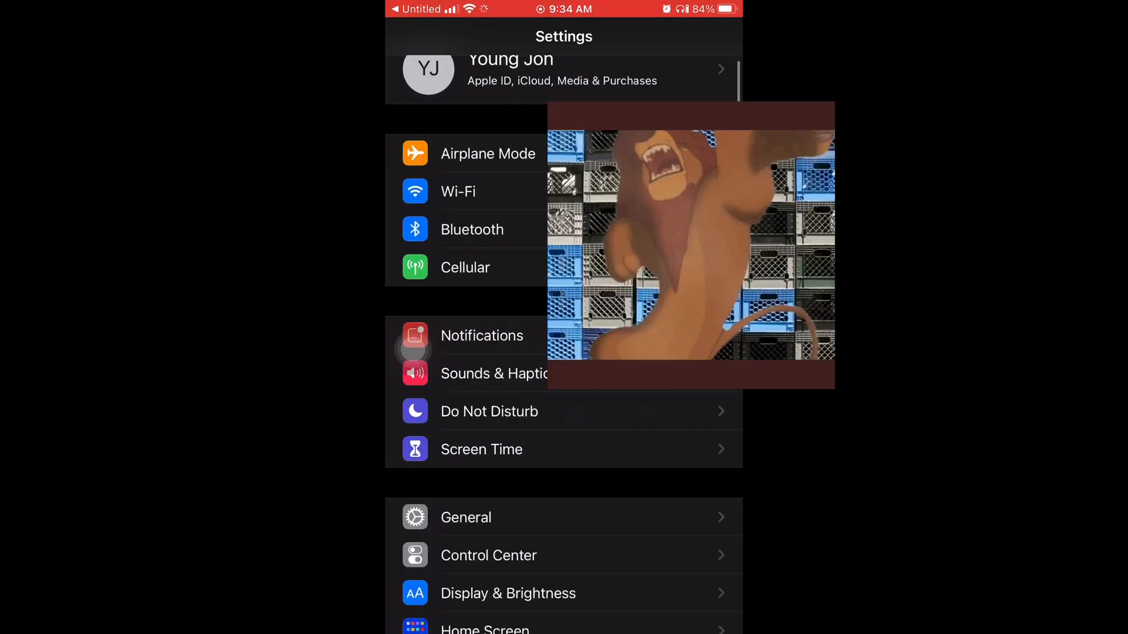
Go to General > Software Update and follow the support.apple.com security updates link
scroll("down", 3)
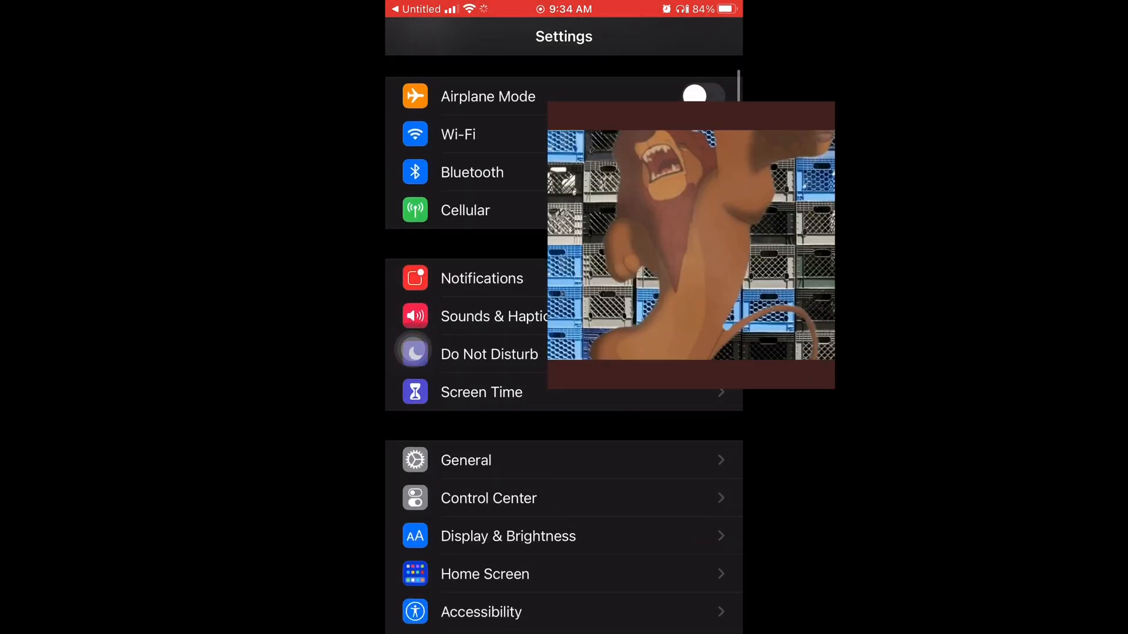
left_click(465, 460)
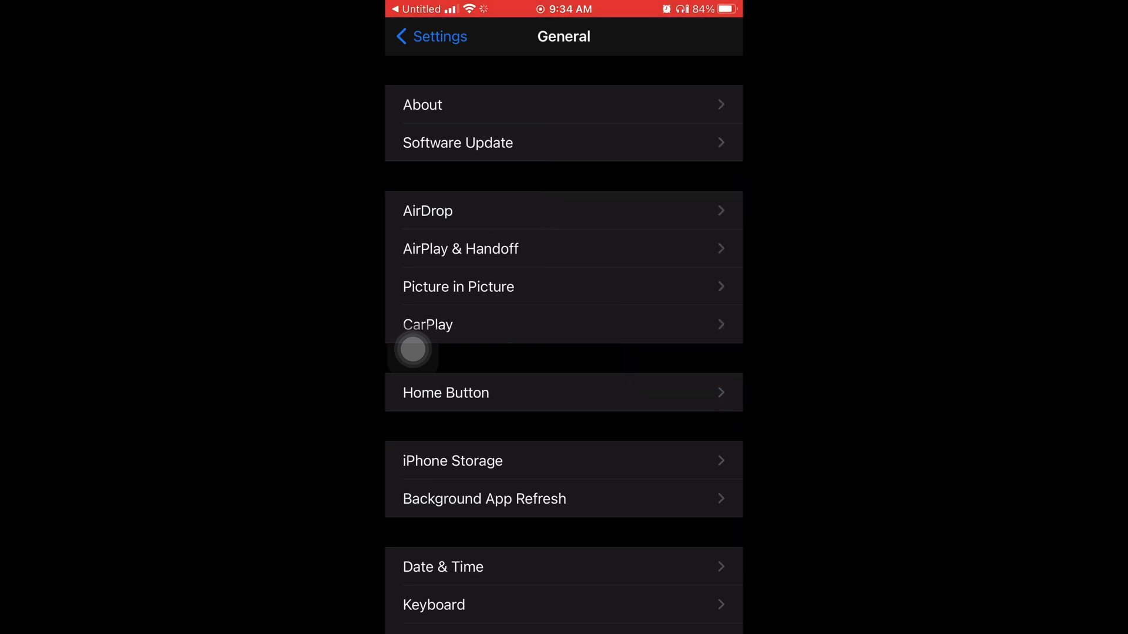
left_click(423, 104)
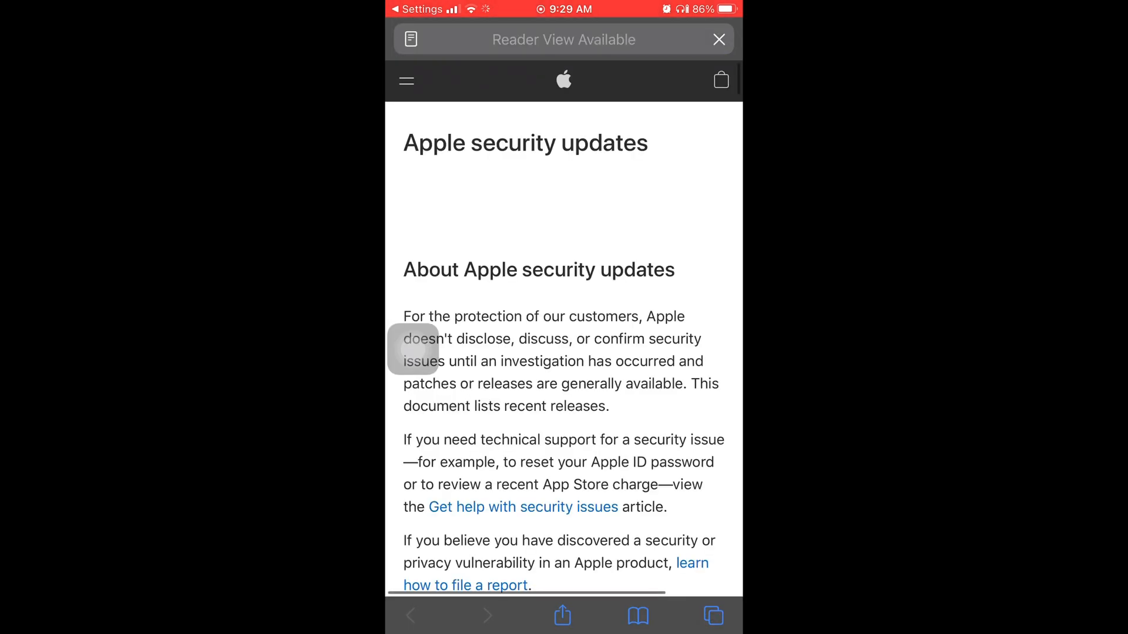
Scroll the security updates page to the table showing iOS 14.8, released 13 Sep 2021
left_click(719, 38)
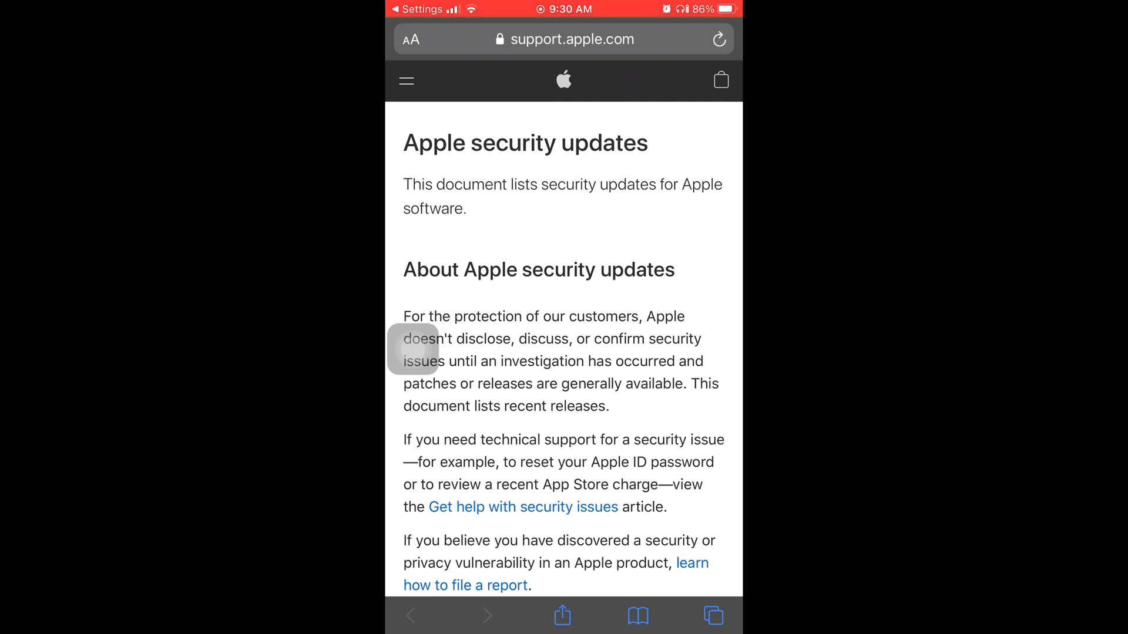
scroll("down", 3)
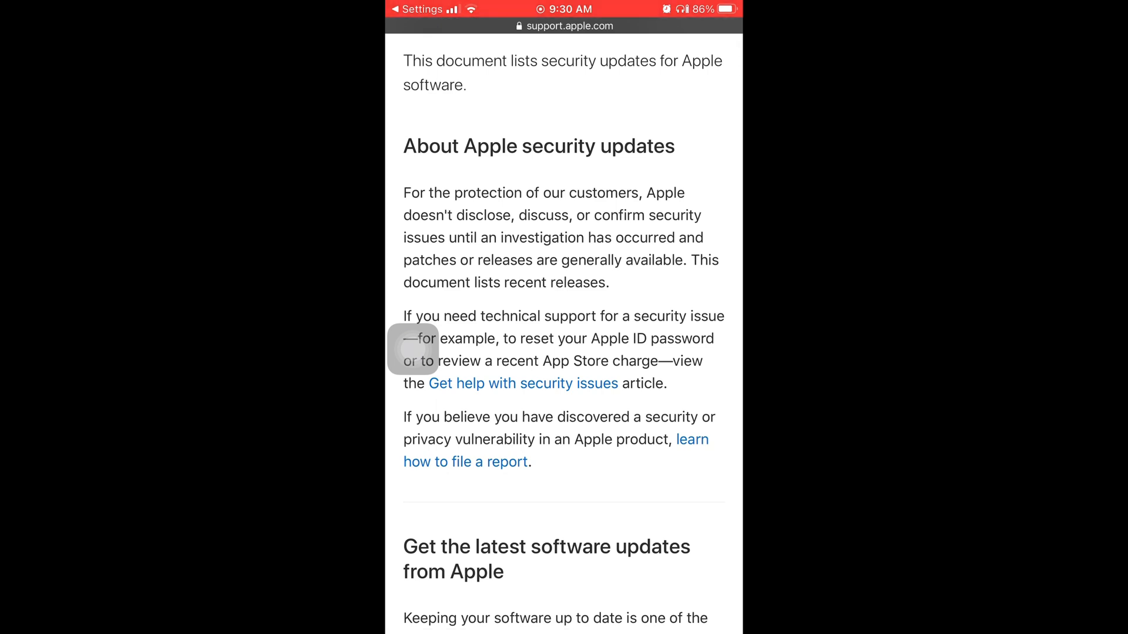
scroll("down", 3)
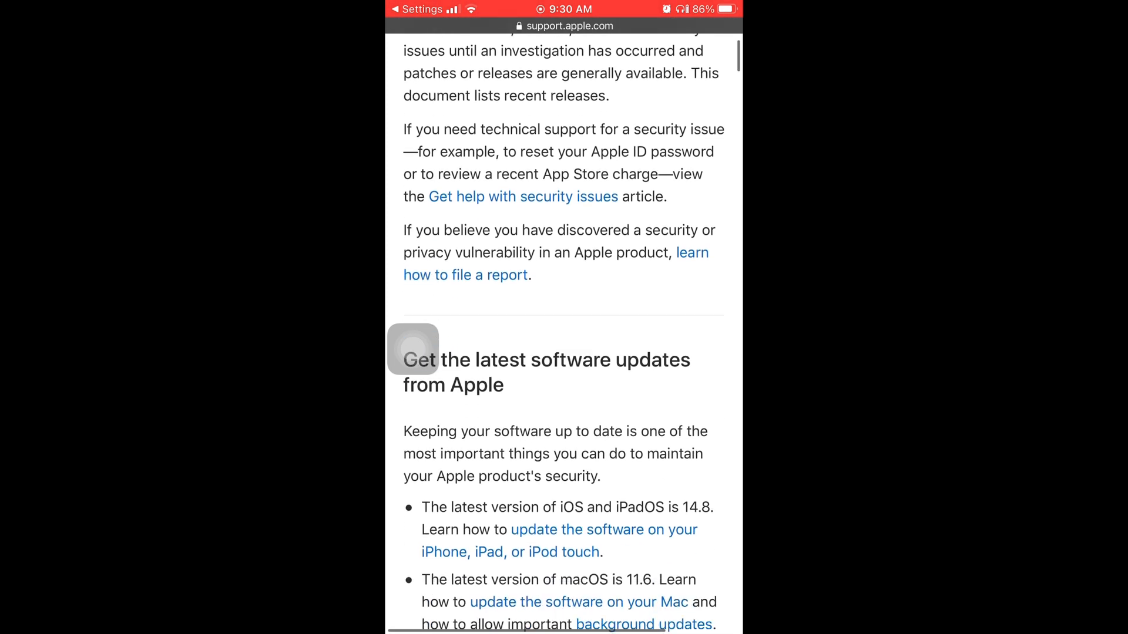
scroll("down", 3)
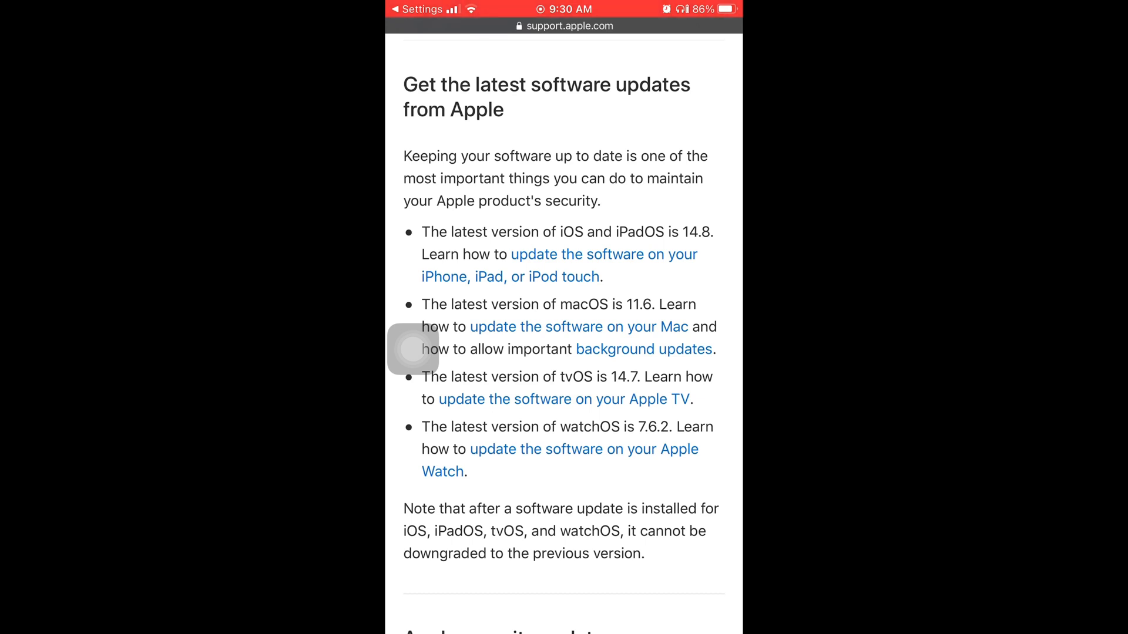
scroll("down", 3)
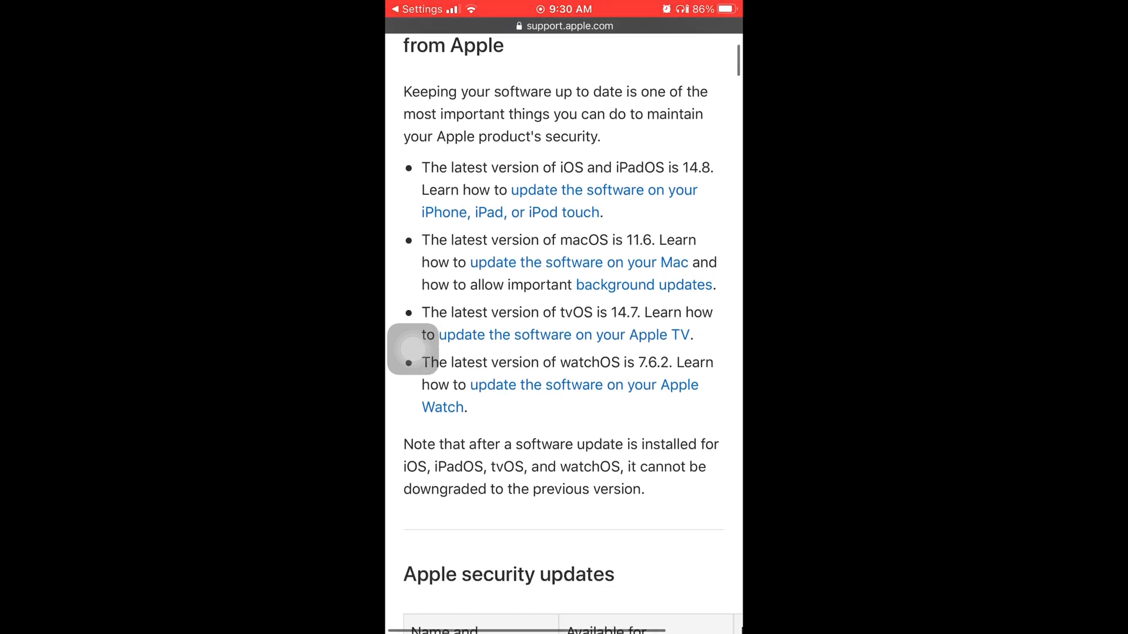
scroll("down", 3)
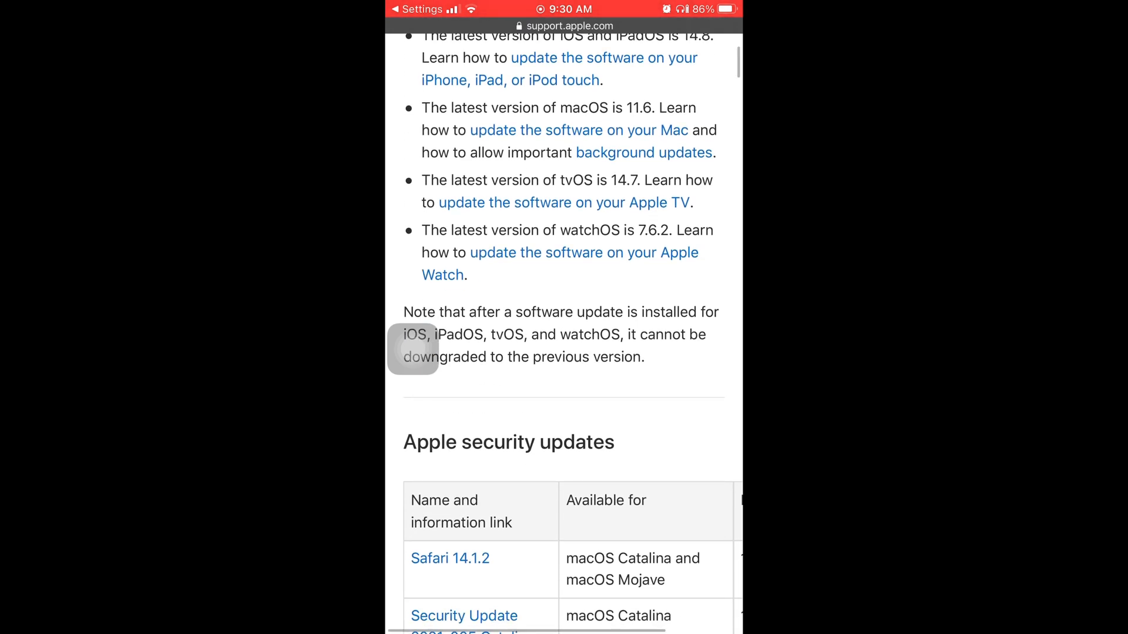
scroll("down", 3)
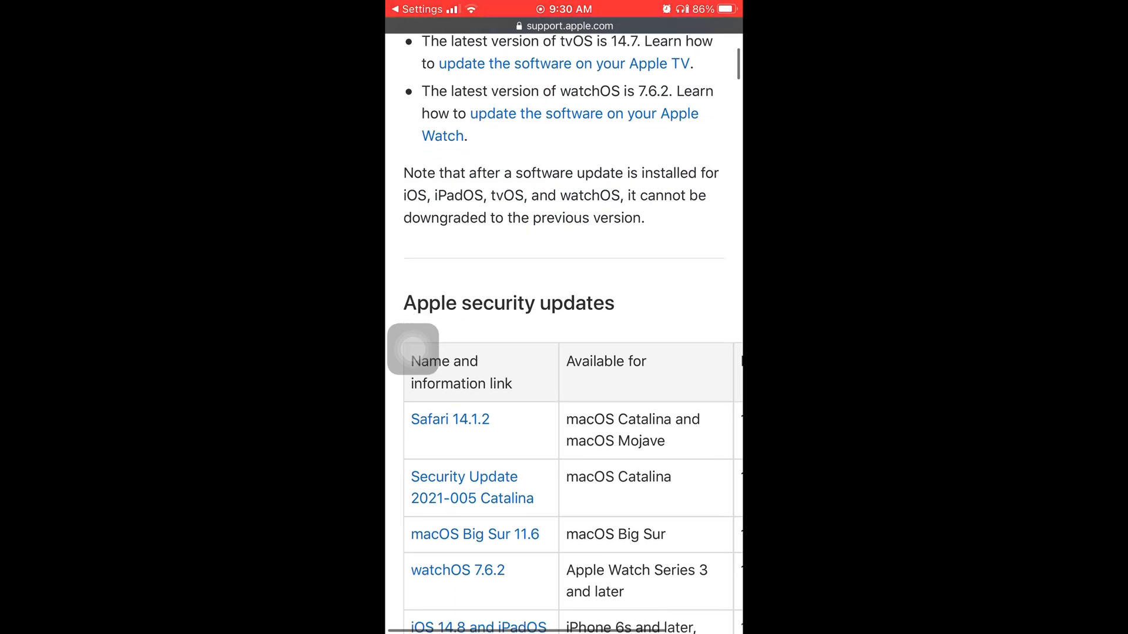
scroll("down", 3)
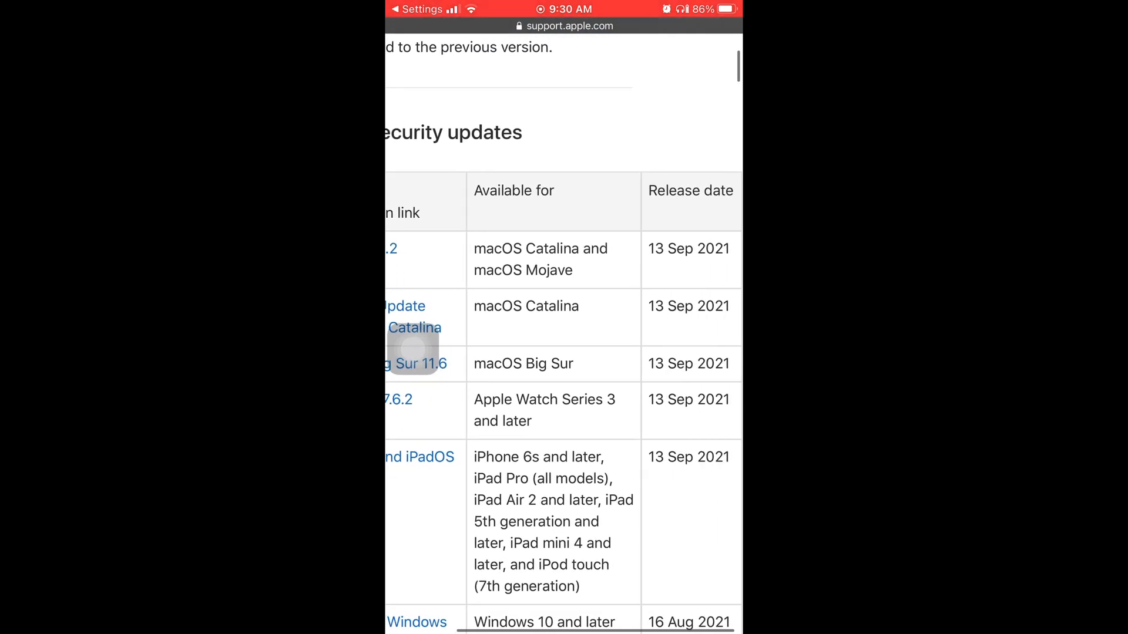
scroll("left", 3)
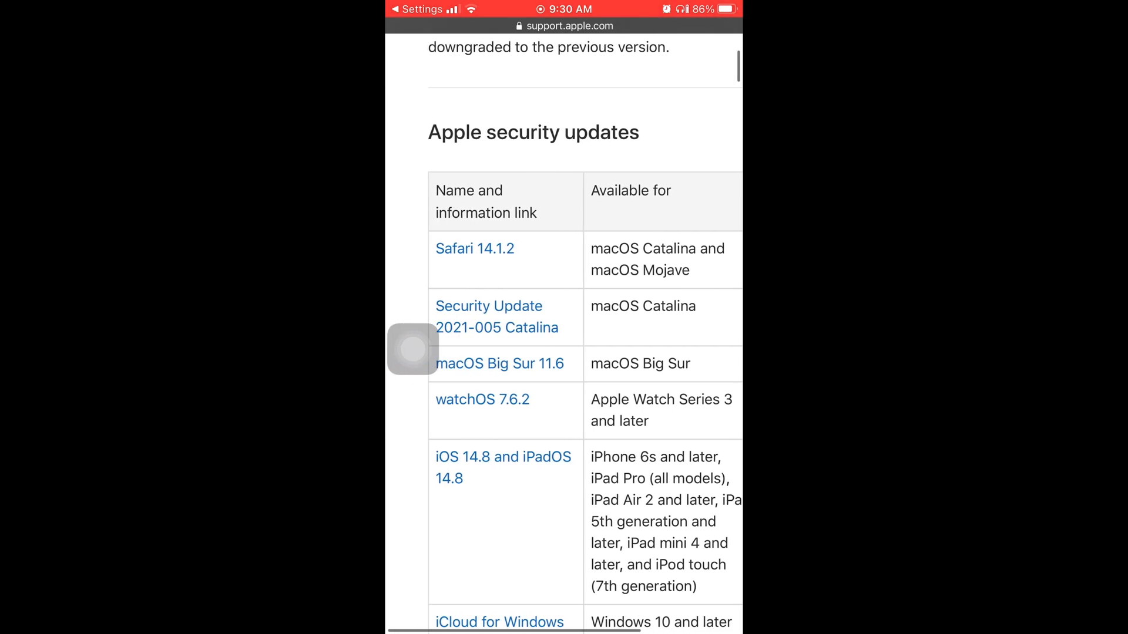
scroll("down", 3)
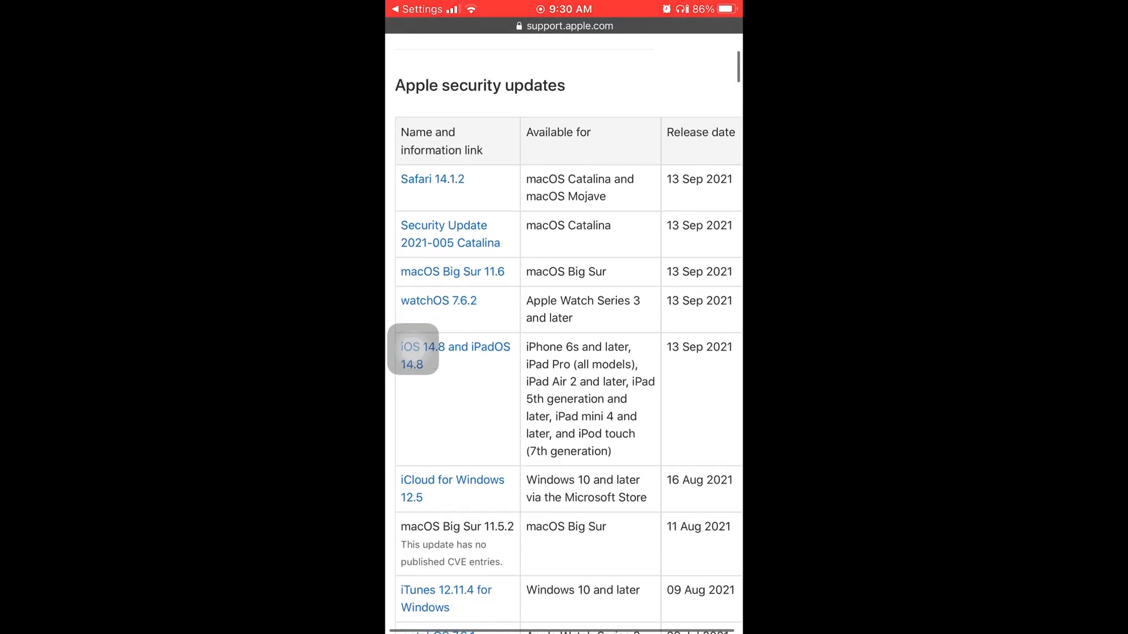
scroll("down", 3)
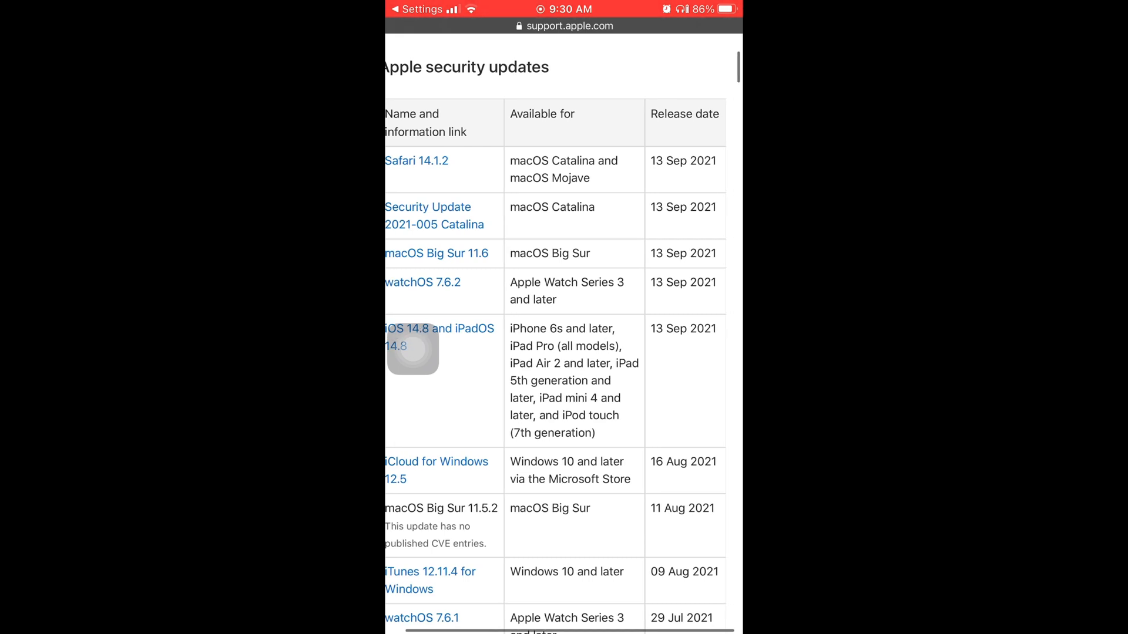
scroll("down", 3)
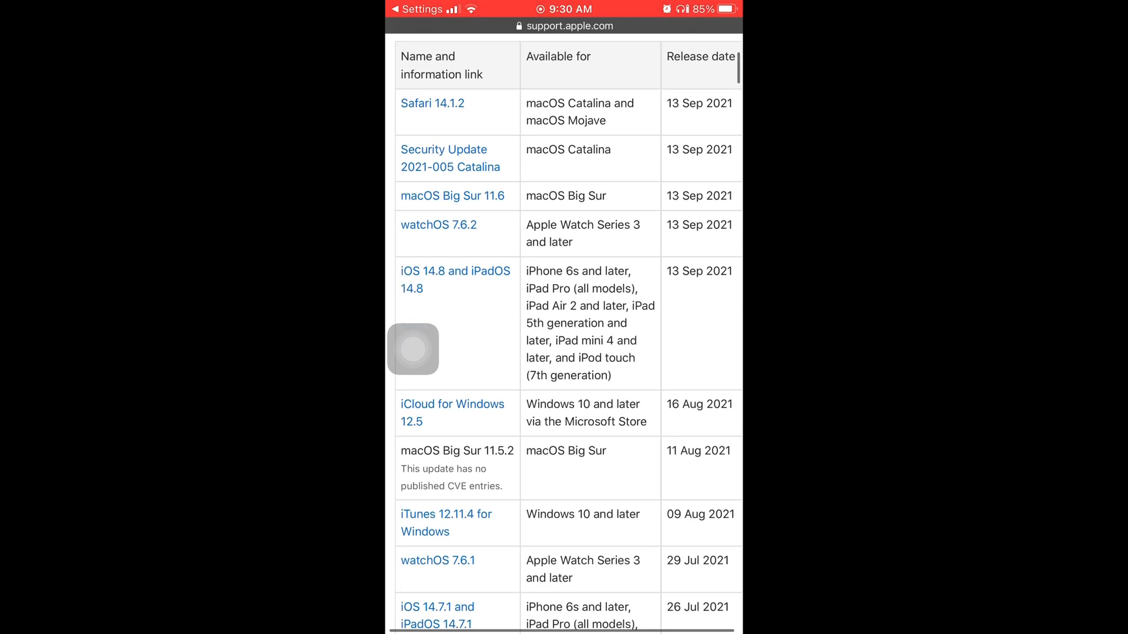
scroll("down", 3)
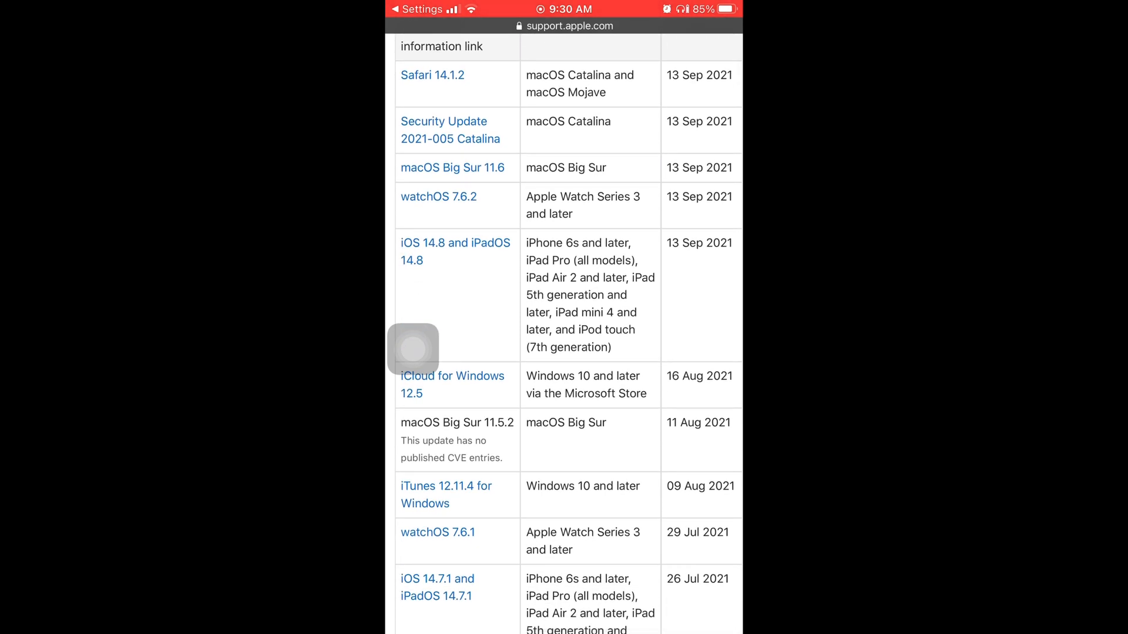
scroll("down", 3)
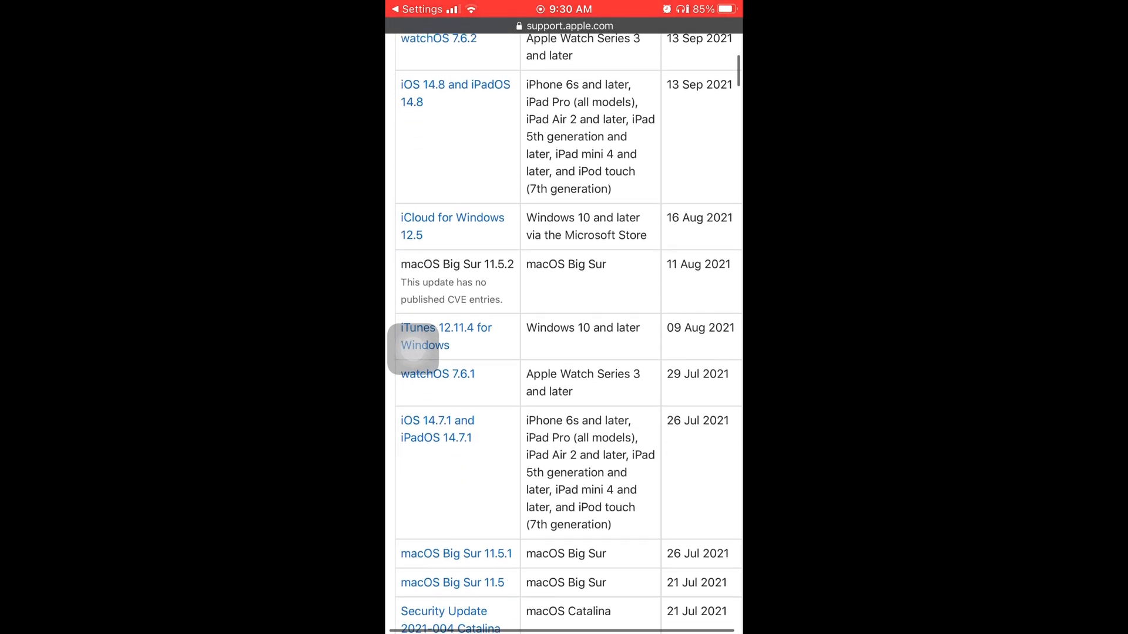
scroll("down", 3)
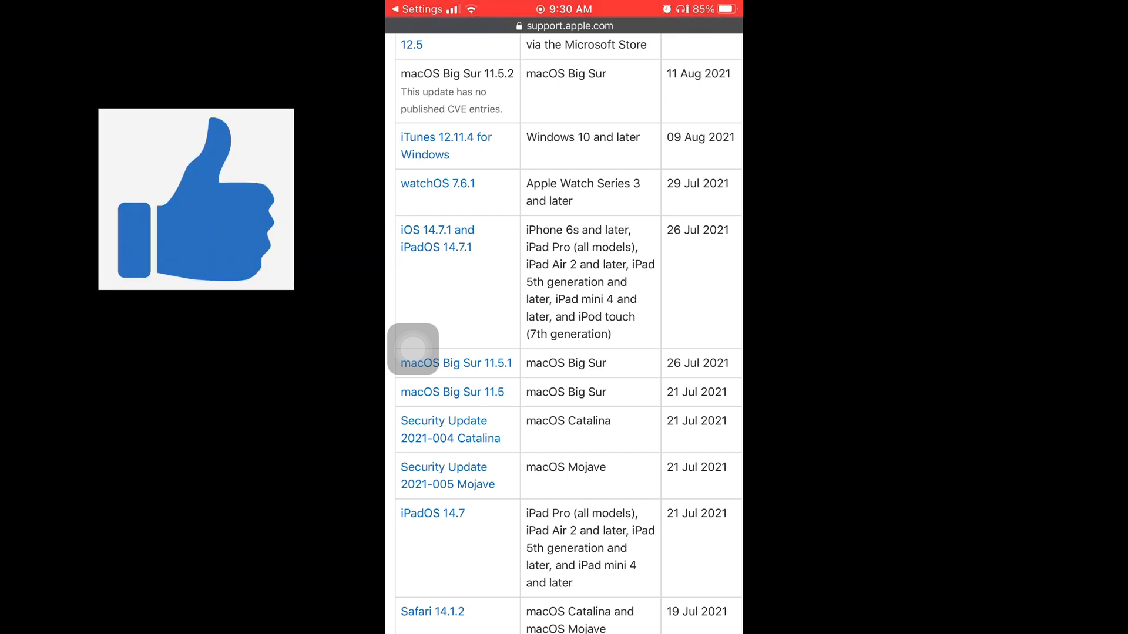
scroll("down", 3)
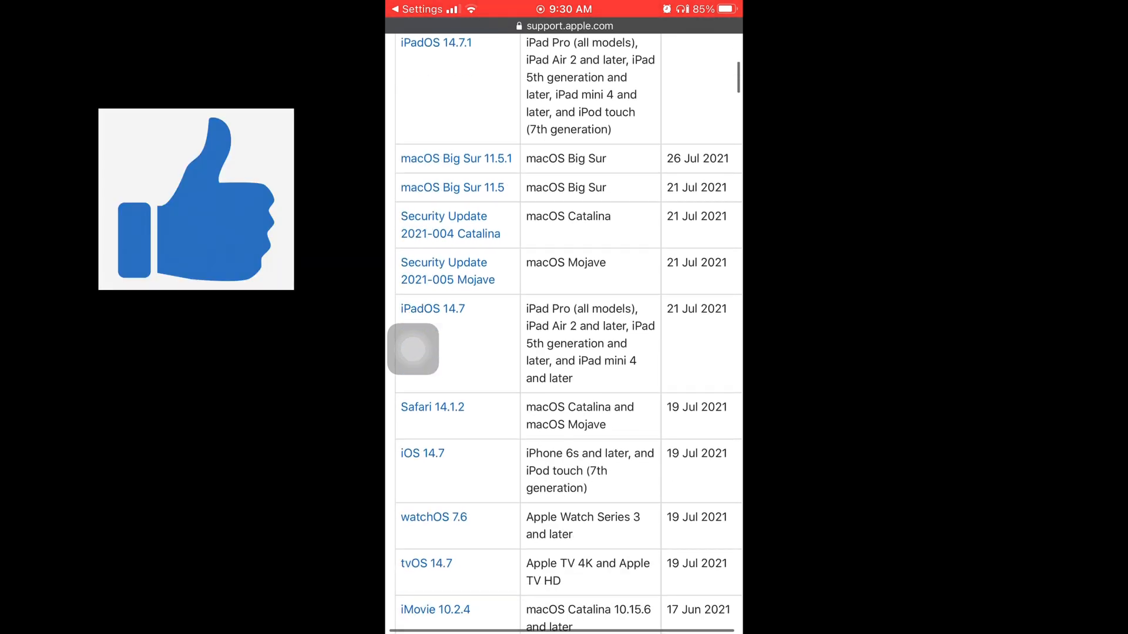
scroll("down", 3)
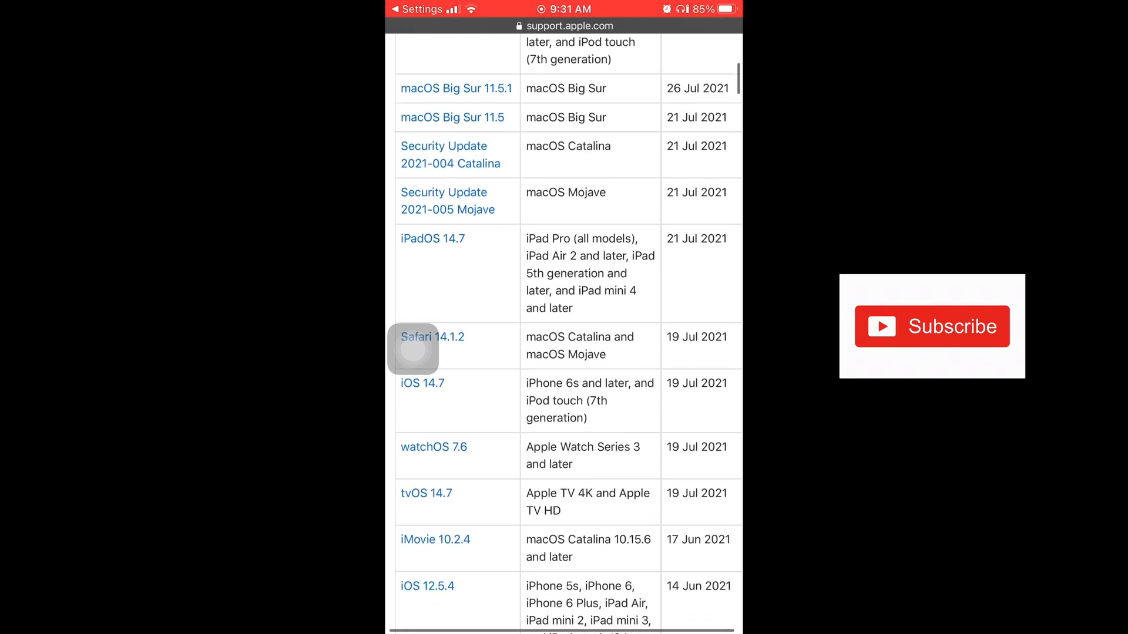
scroll("down", 3)
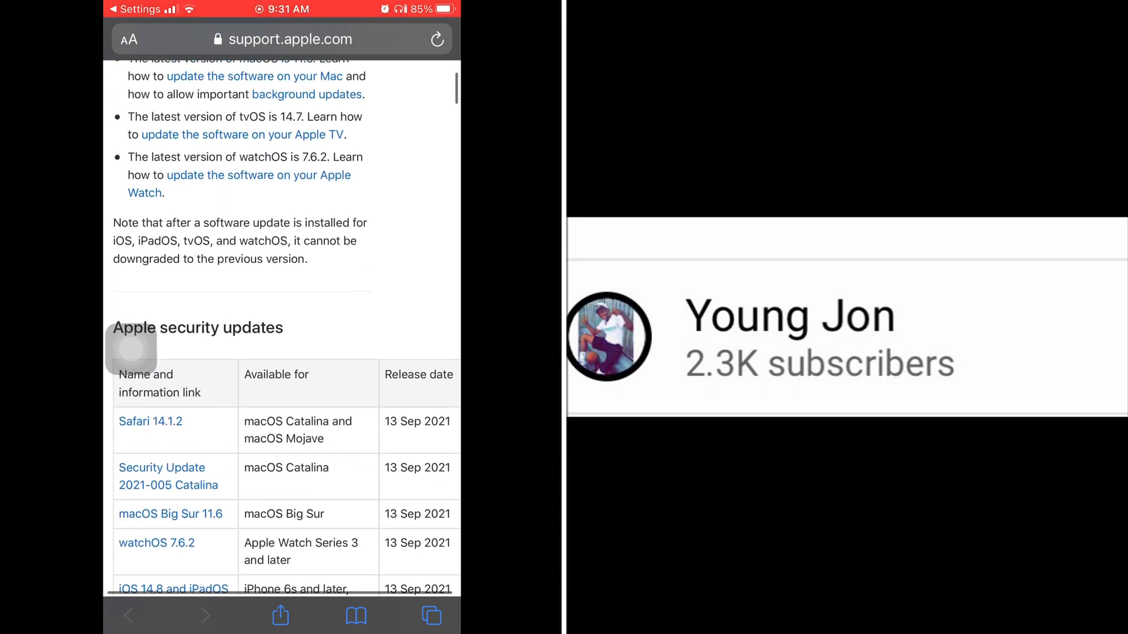
scroll("down", 3)
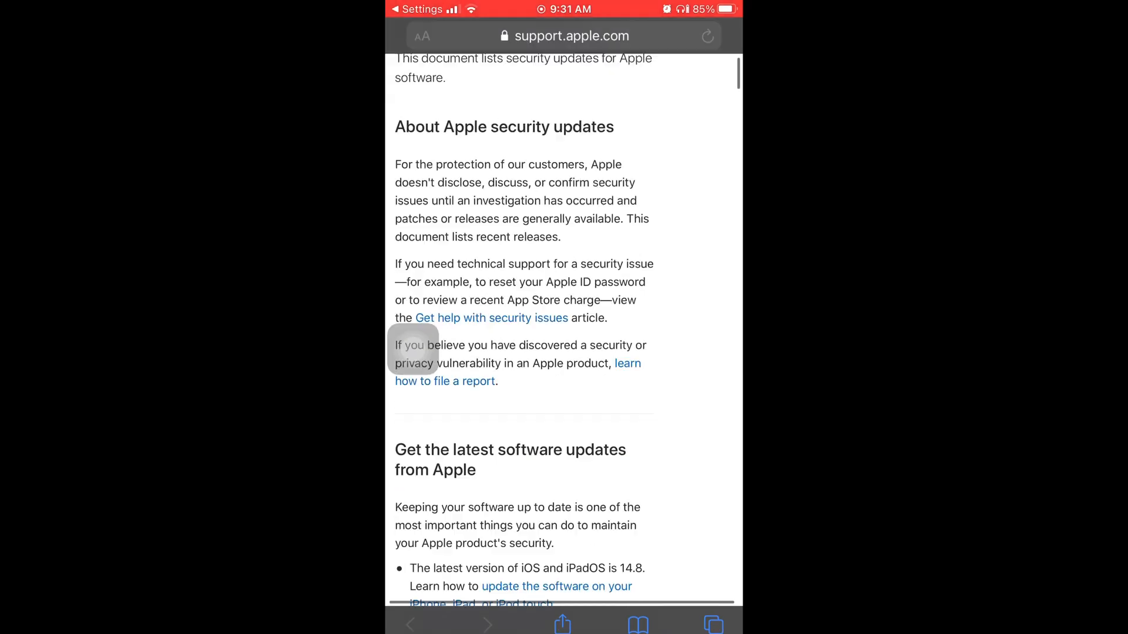
Exit Safari's security updates page and go back to the iPhone home screen
scroll("down", 3)
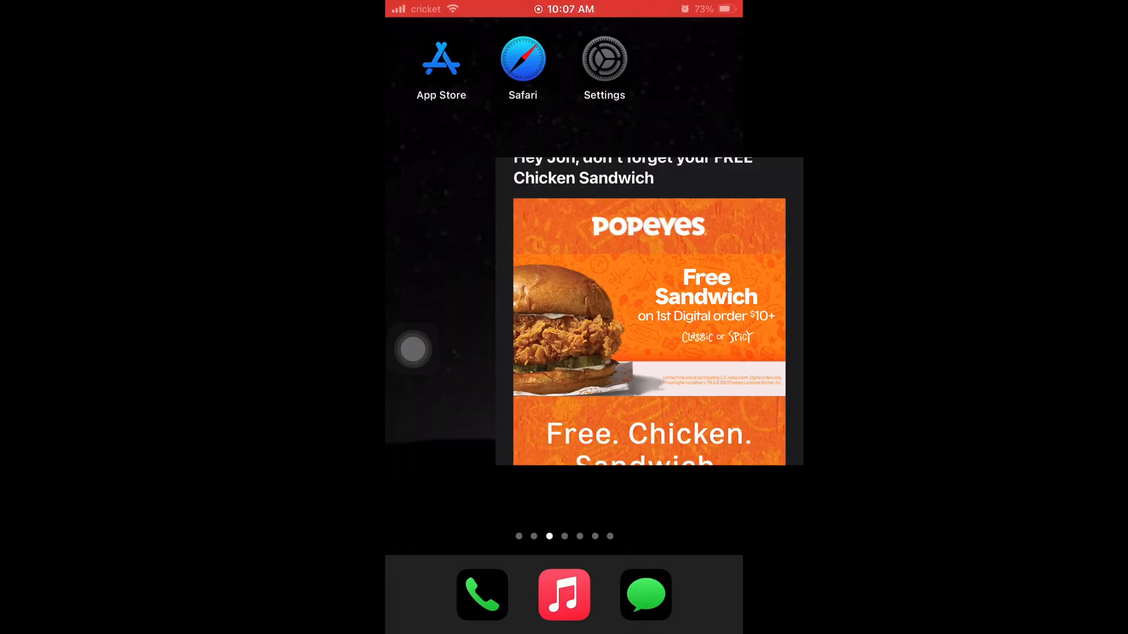
Check General > Software Update reports 'iOS is up to date', then go back to General
left_click(604, 56)
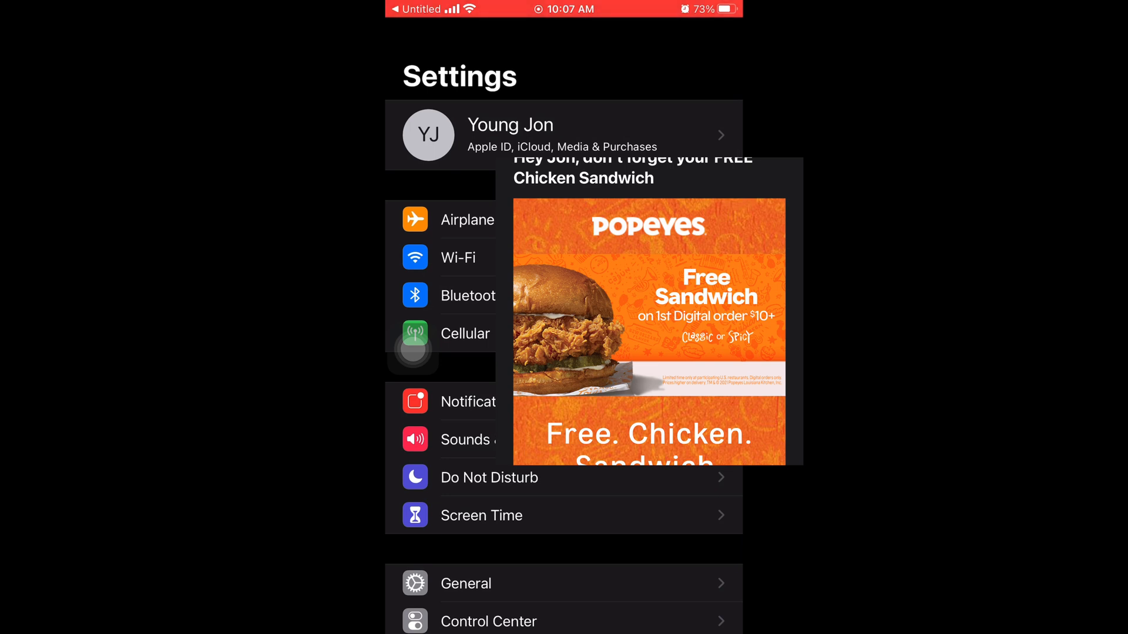
scroll("down", 3)
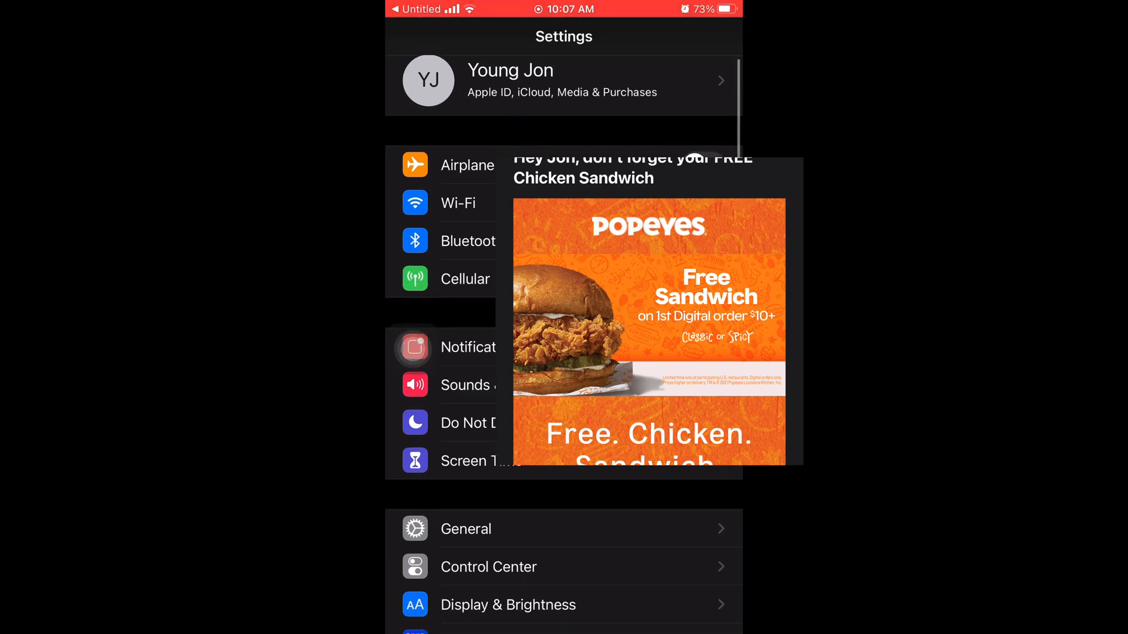
left_click(465, 529)
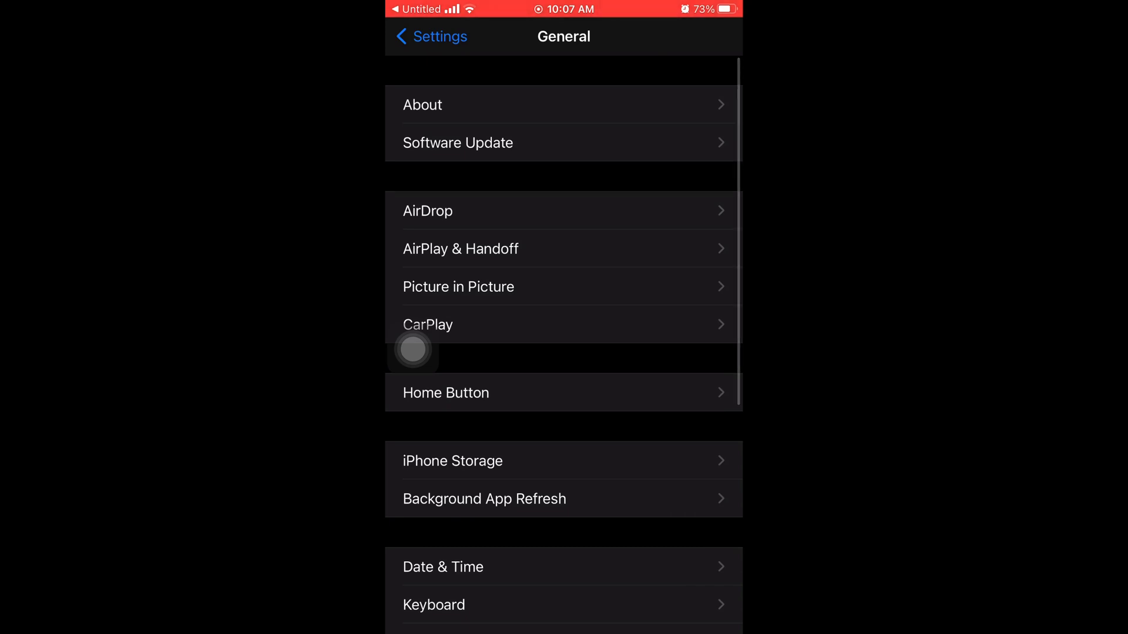
left_click(457, 143)
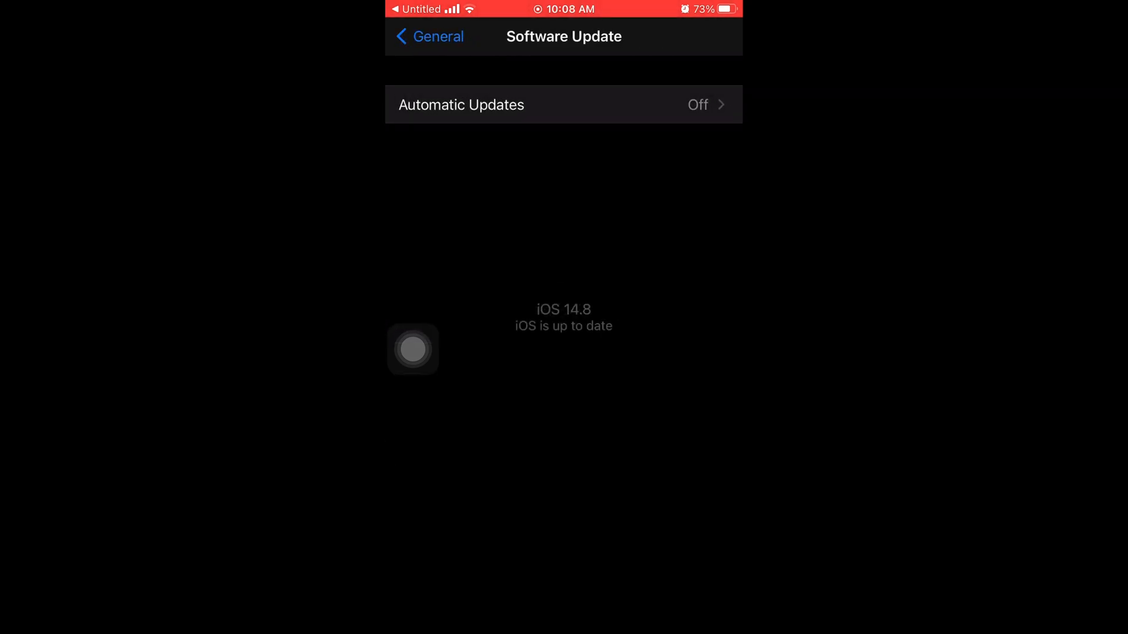
left_click(429, 35)
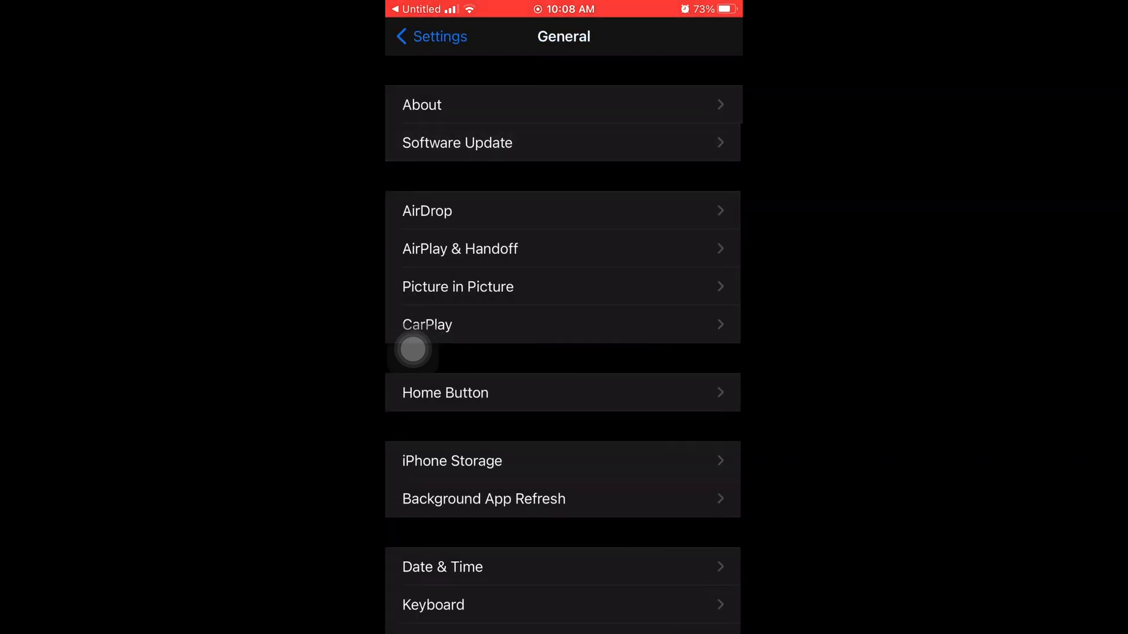
View About showing Software Version 14.8 on the iPhone 7 Plus, then return to General
left_click(422, 105)
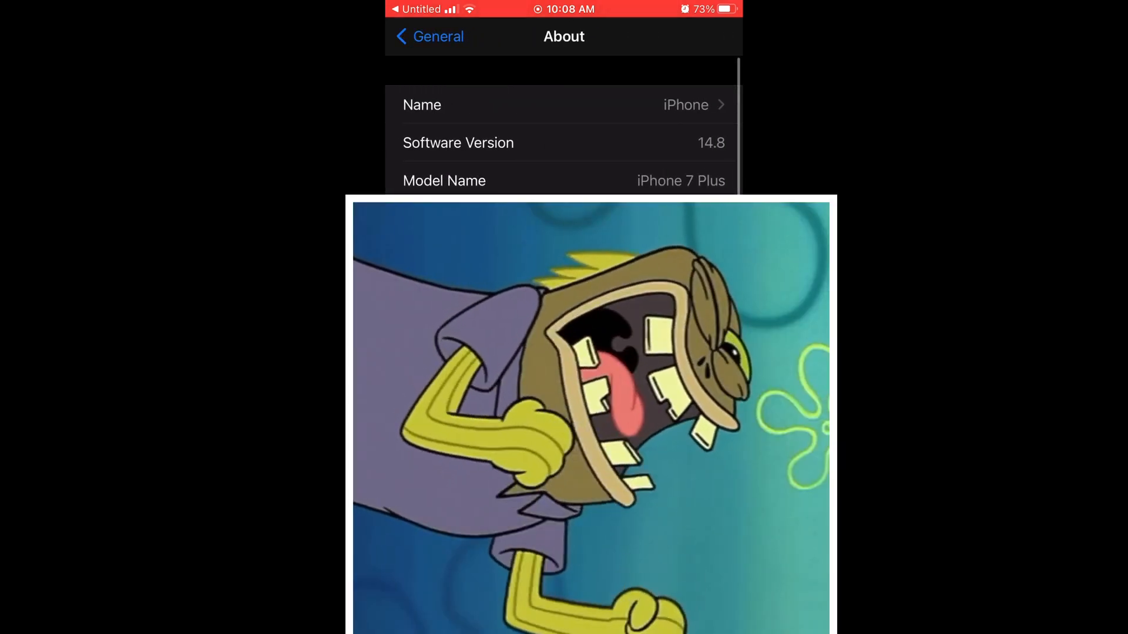
left_click(428, 36)
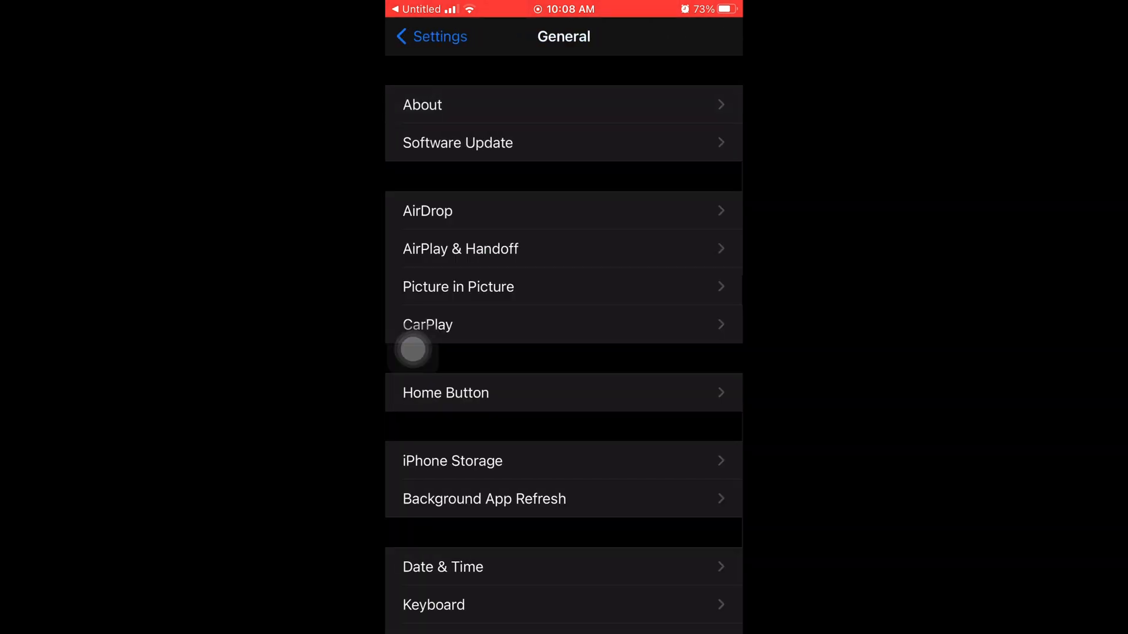